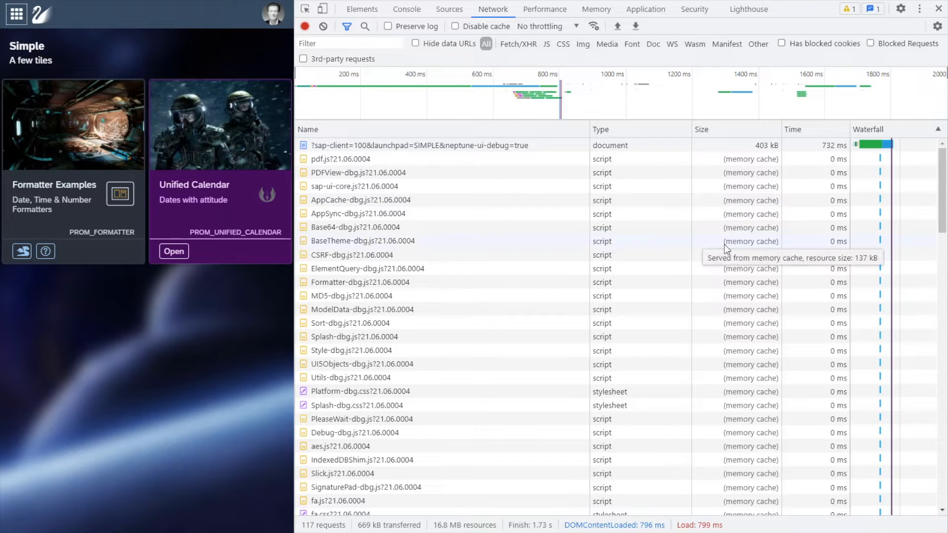
mouse_move(347, 241)
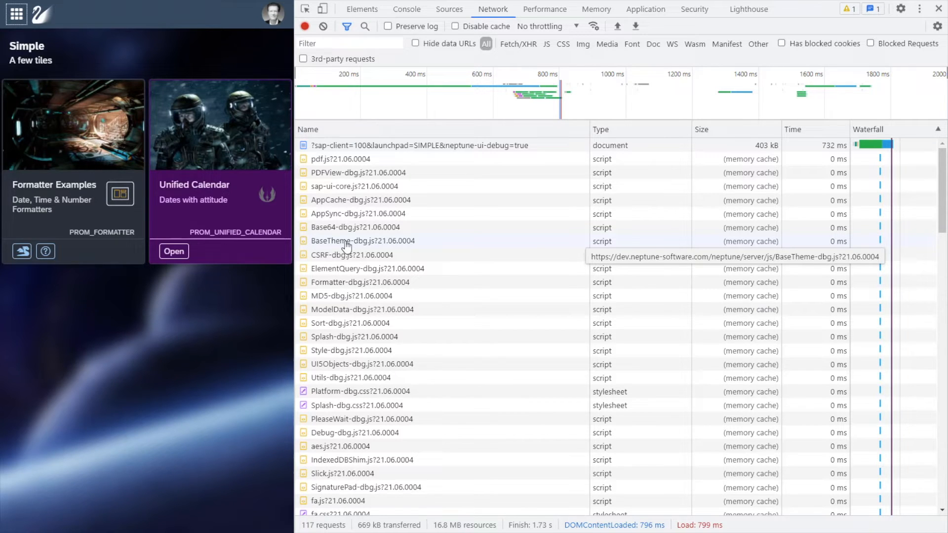
mouse_move(336, 212)
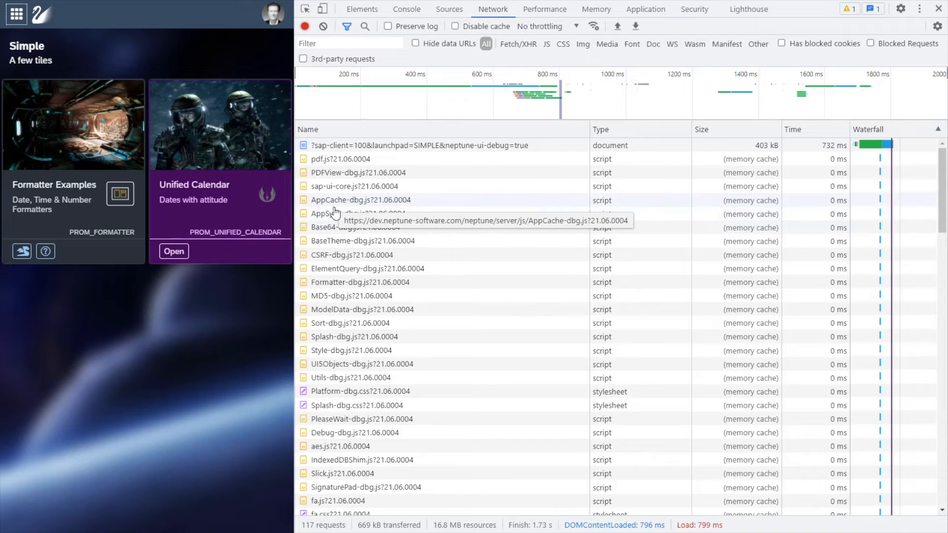
mouse_move(326, 260)
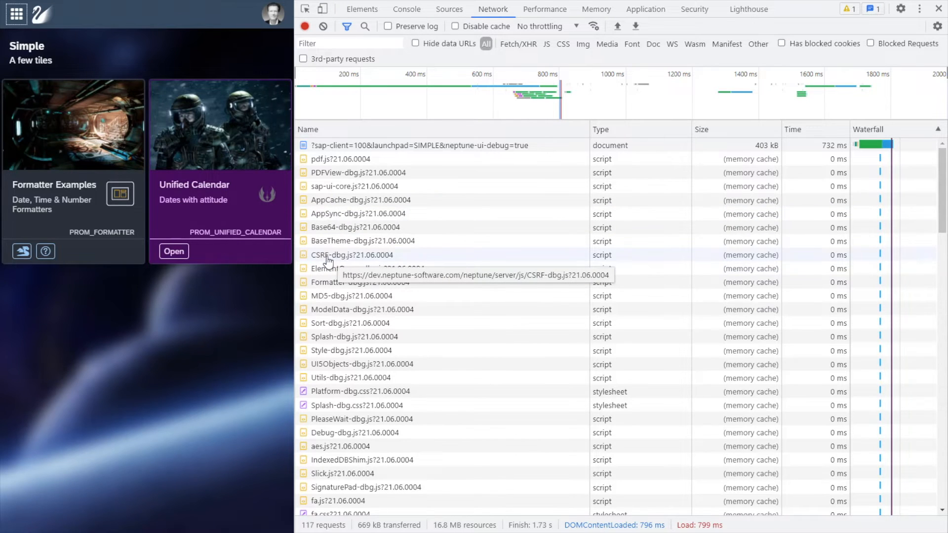
mouse_move(386, 263)
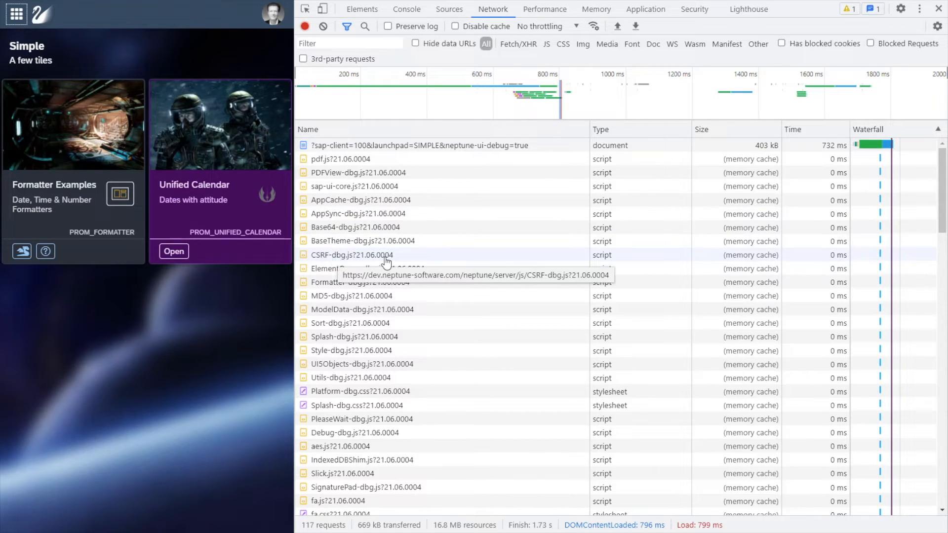
mouse_move(258, 285)
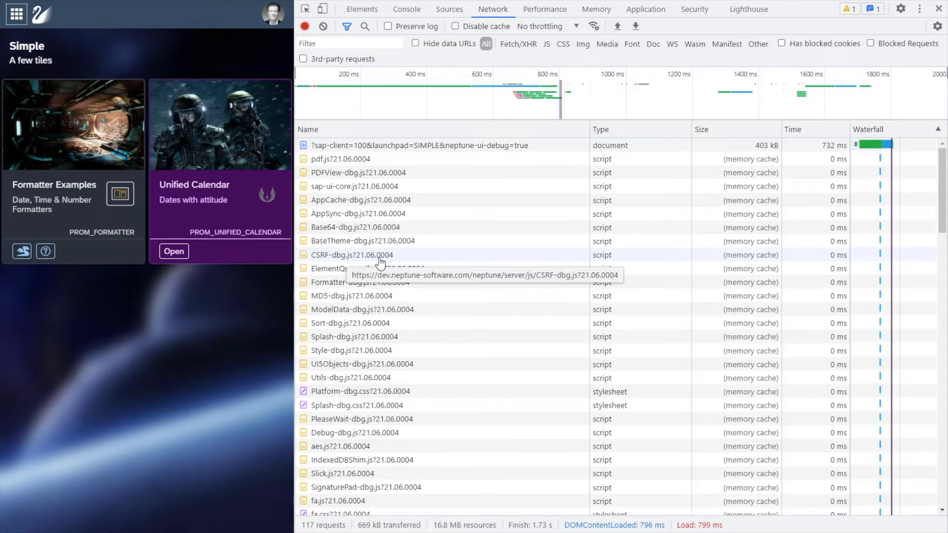
mouse_move(373, 260)
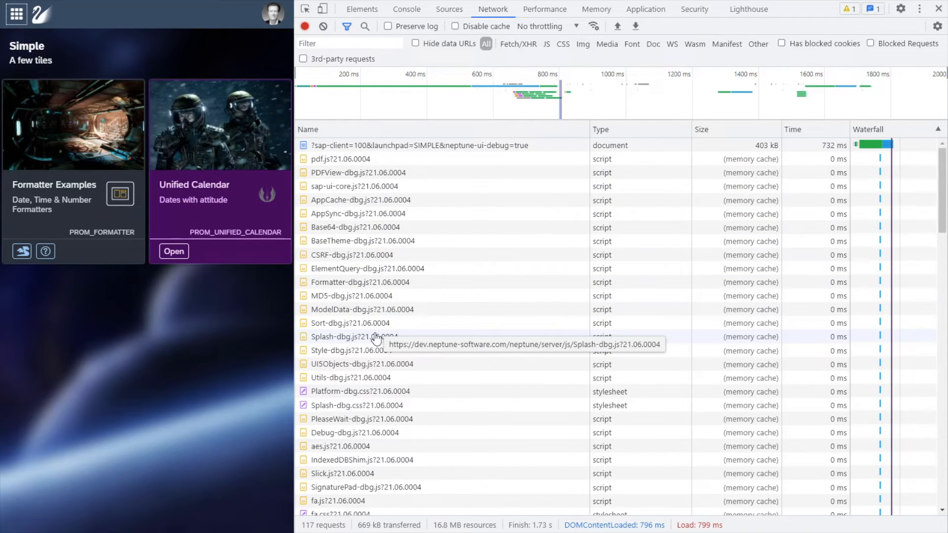
scroll("down", 3)
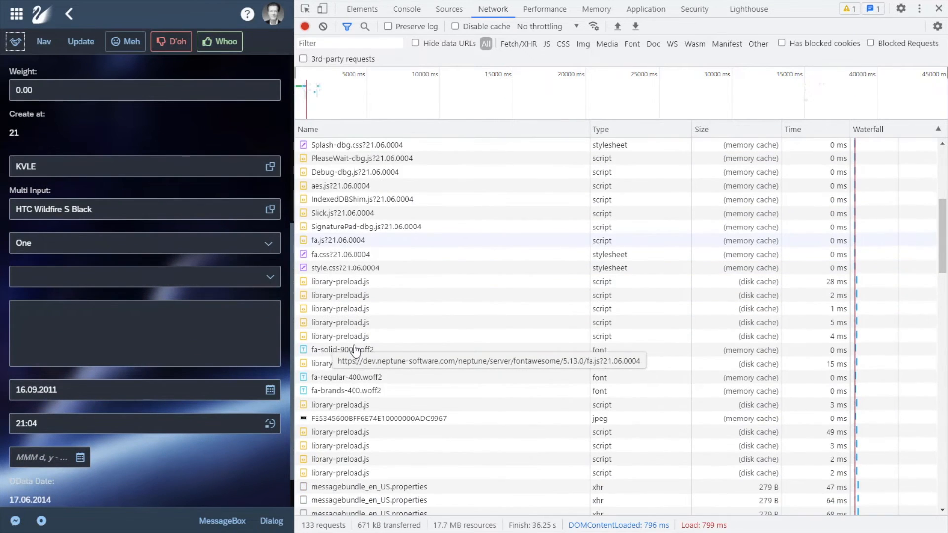
scroll("down", 3)
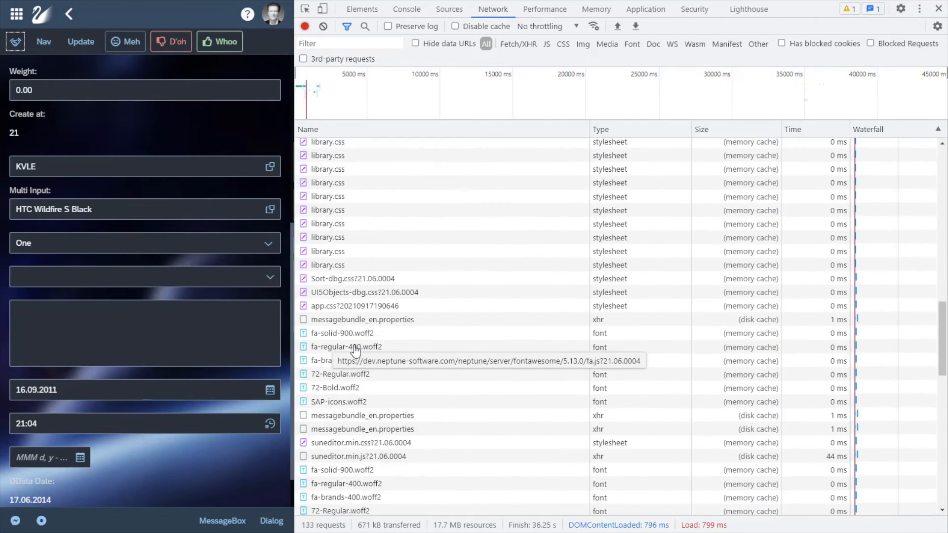
scroll("down", 3)
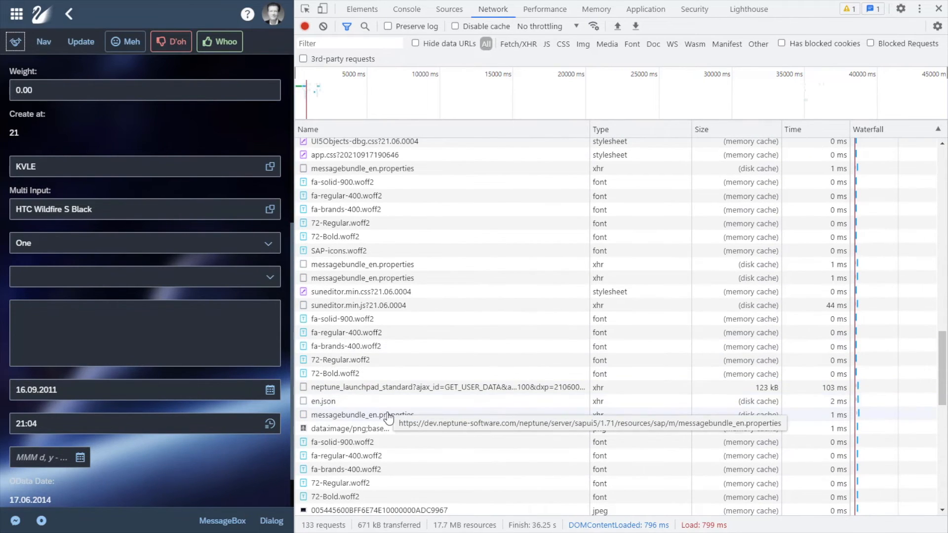
scroll("down", 3)
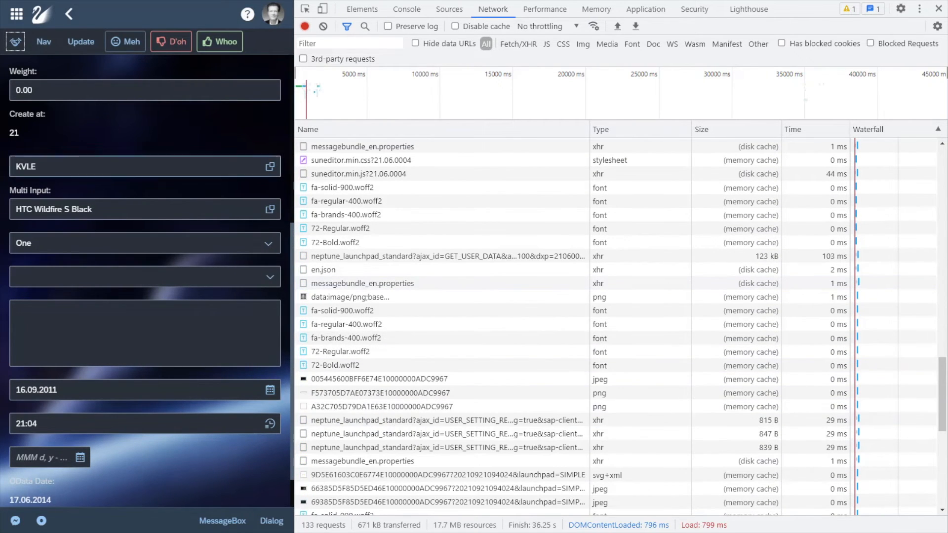